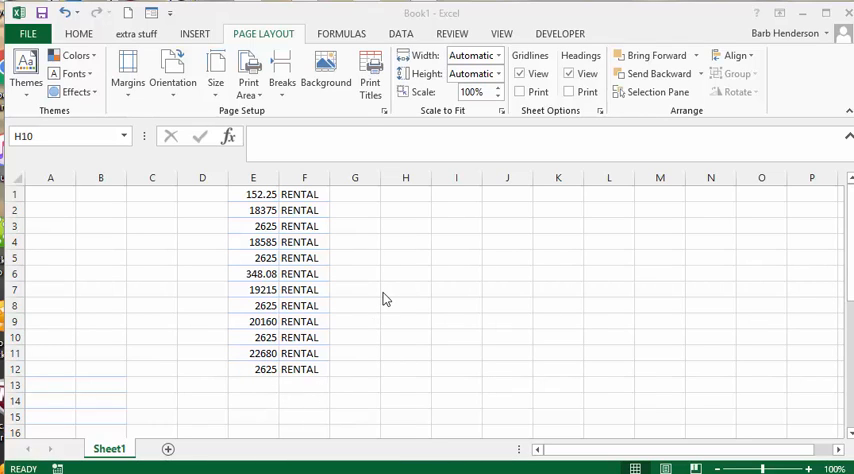
mouse_move(242, 236)
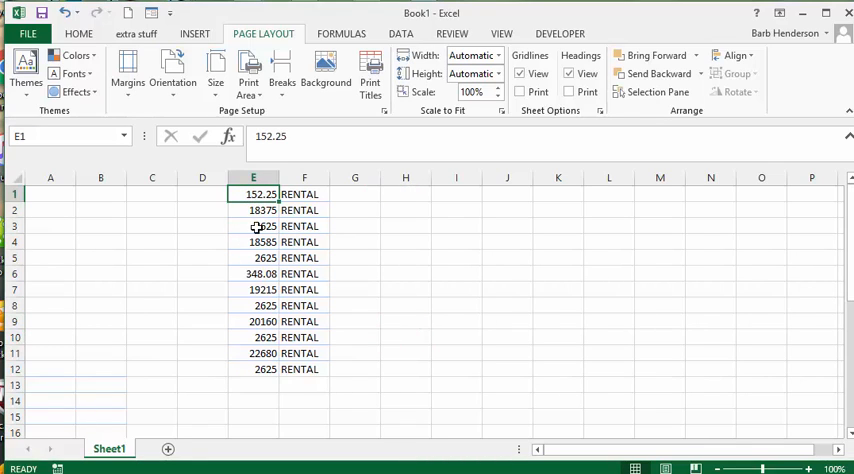
- Select the twelve rental values E1:E12 so the Quick Analysis button appears
drag(252, 194, 252, 368)
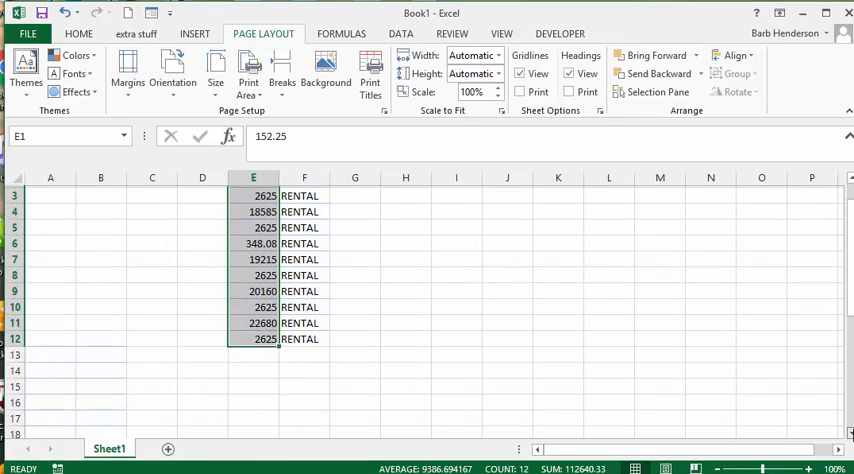
scroll(down, 3)
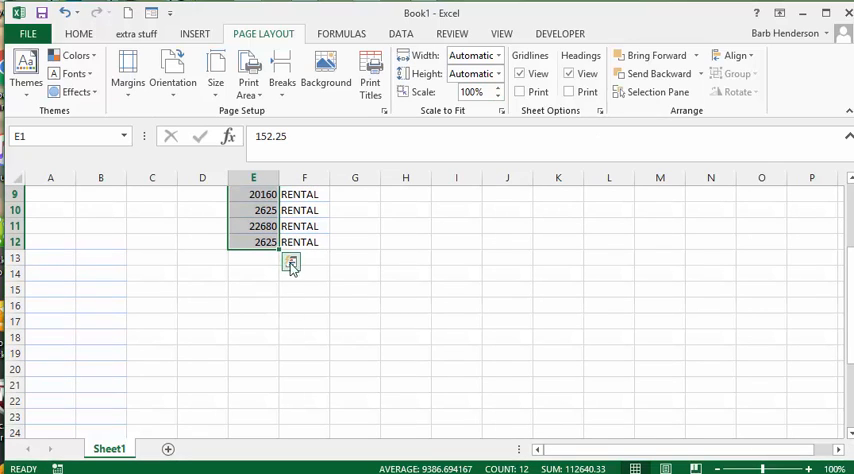
mouse_move(292, 264)
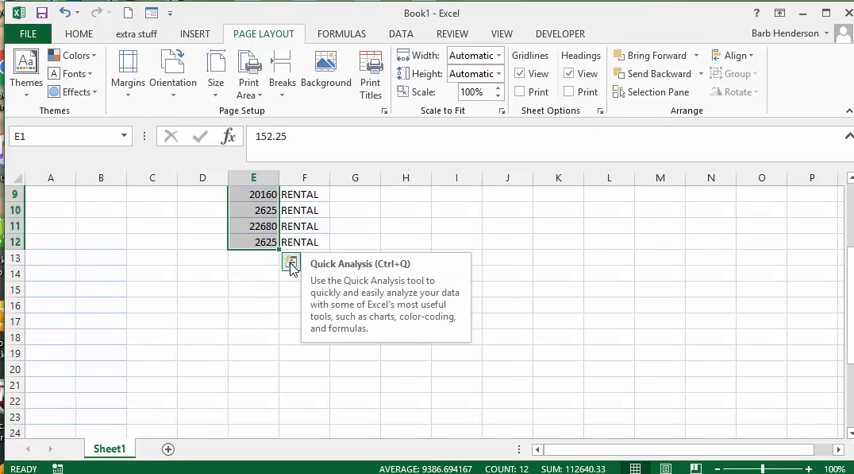
- Preview Color Scale and Greater Than highlighting on the rental values from Quick Analysis Formatting
click(292, 264)
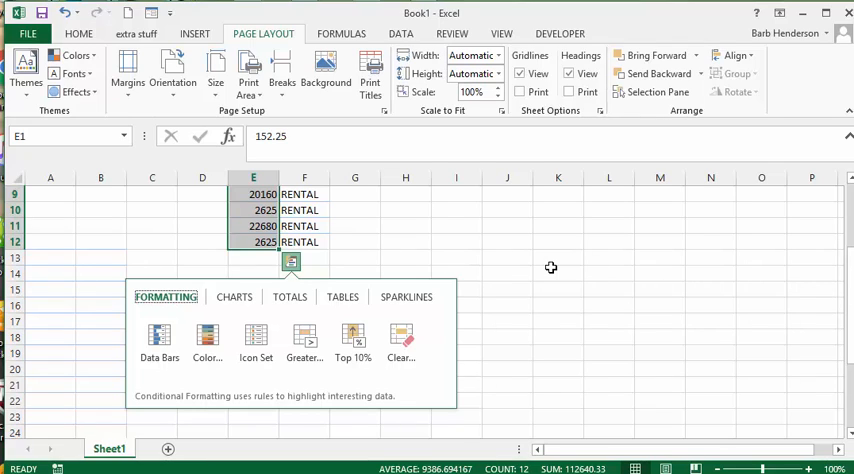
mouse_move(560, 312)
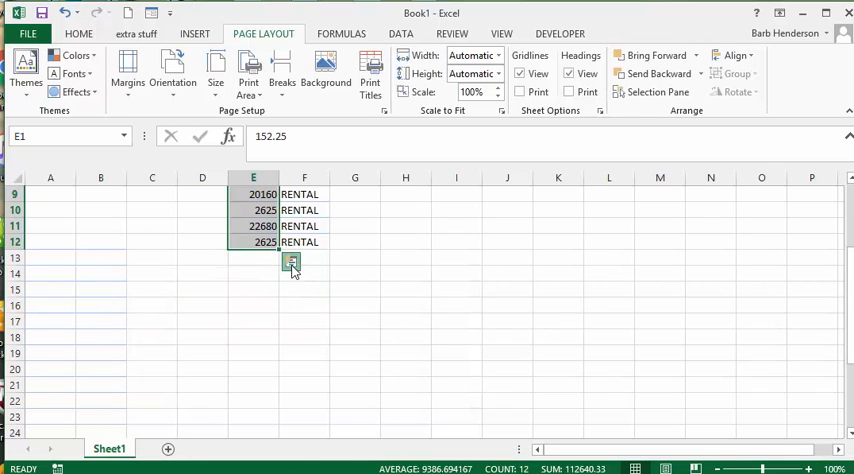
click(292, 260)
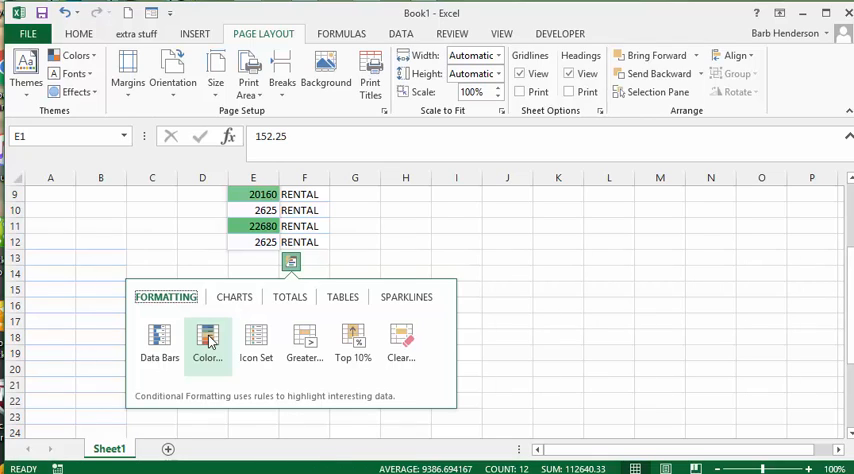
click(256, 338)
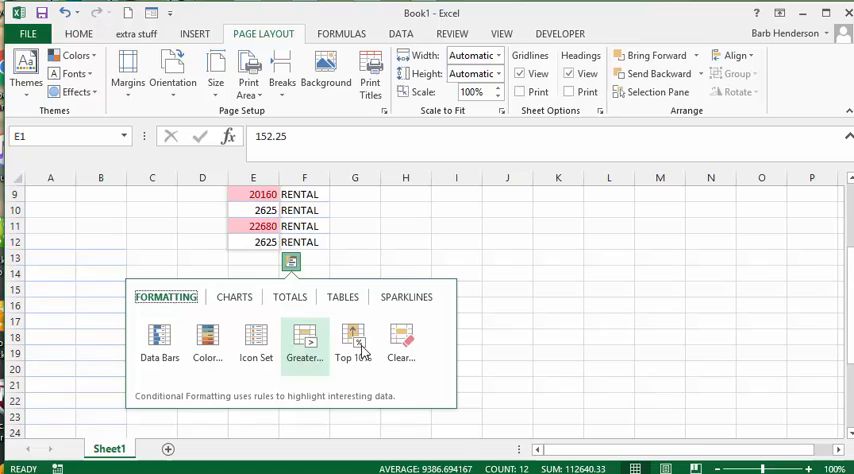
click(352, 340)
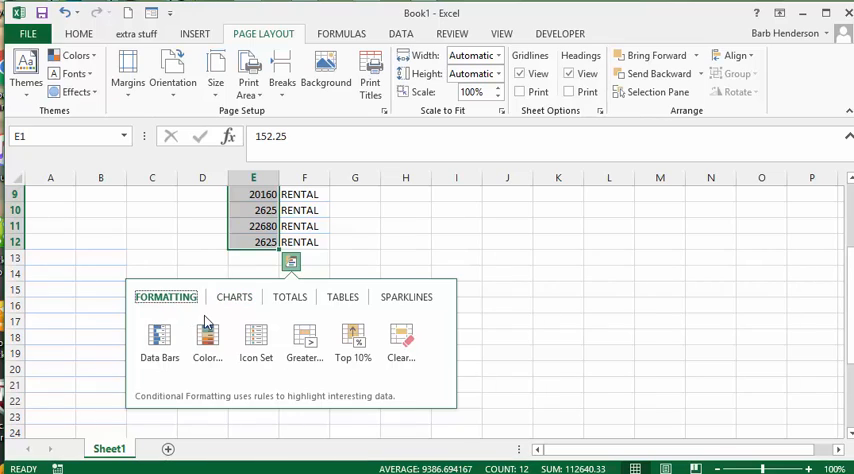
click(234, 296)
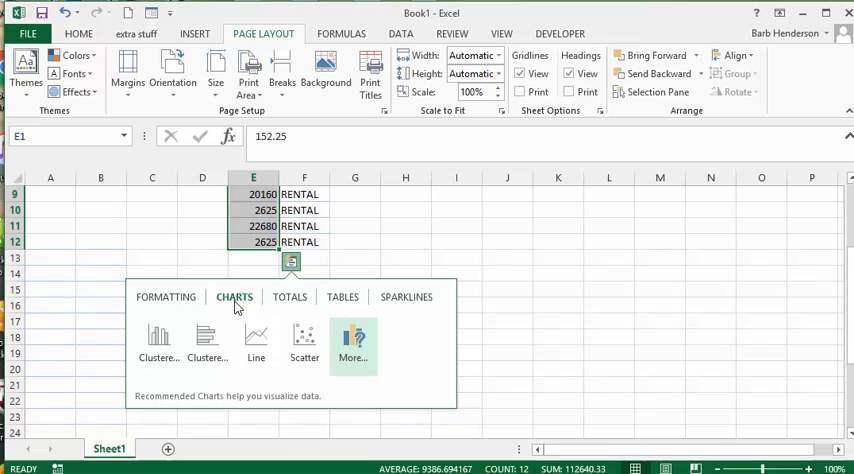
- Preview Clustered Column and Clustered Bar charts of the rental values without inserting one
click(158, 338)
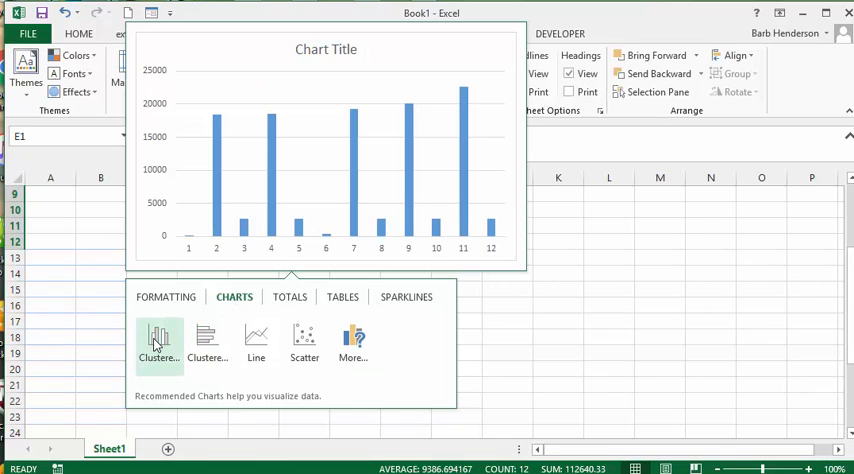
click(208, 340)
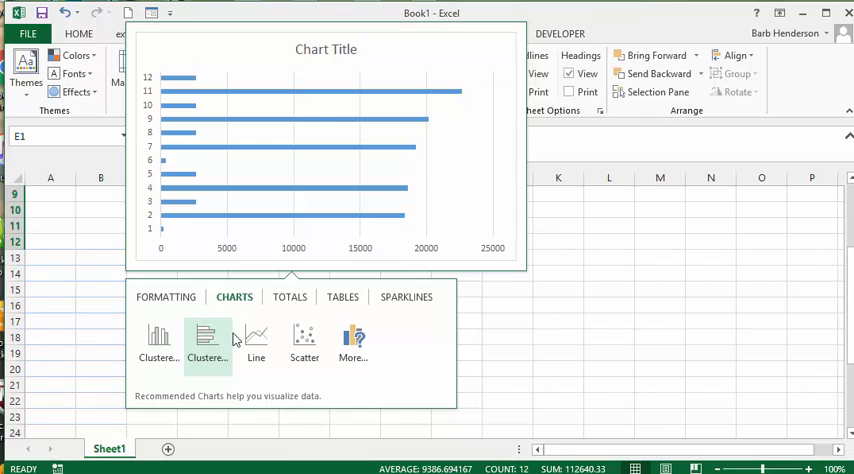
click(304, 340)
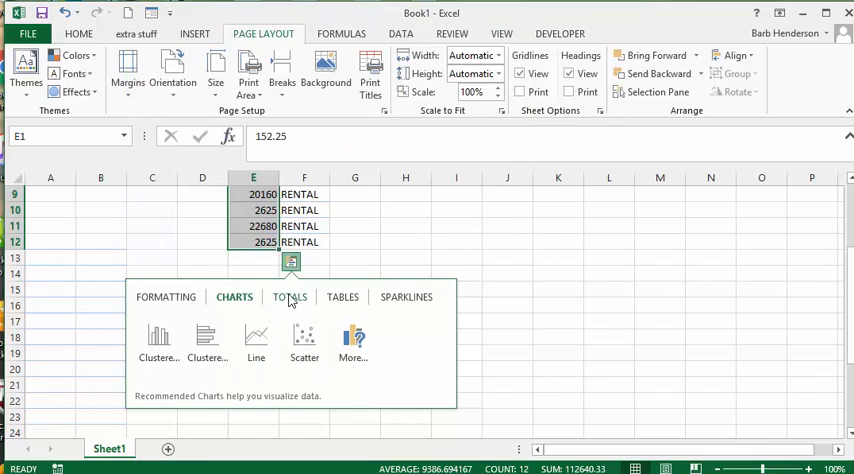
click(288, 296)
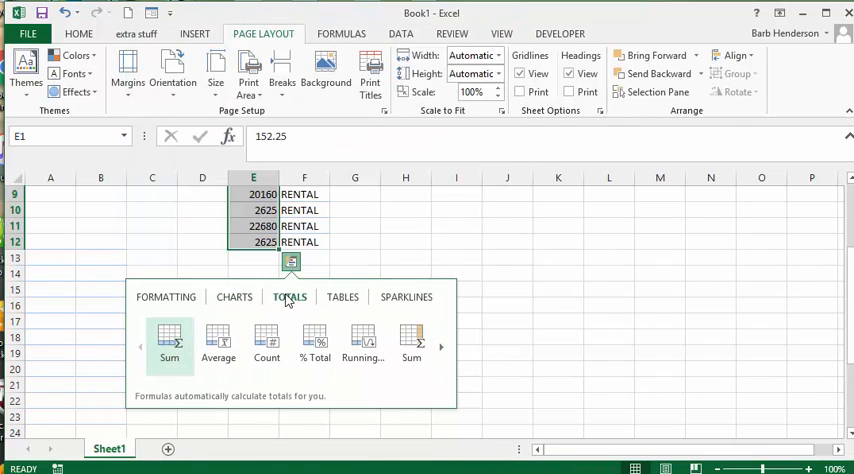
- Preview Sum, Average, Count and Running Total beneath the rental values without applying any
click(168, 340)
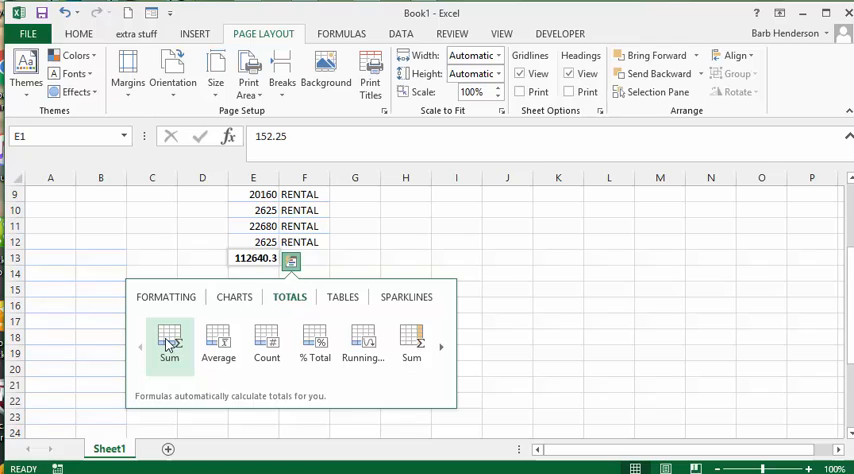
click(218, 340)
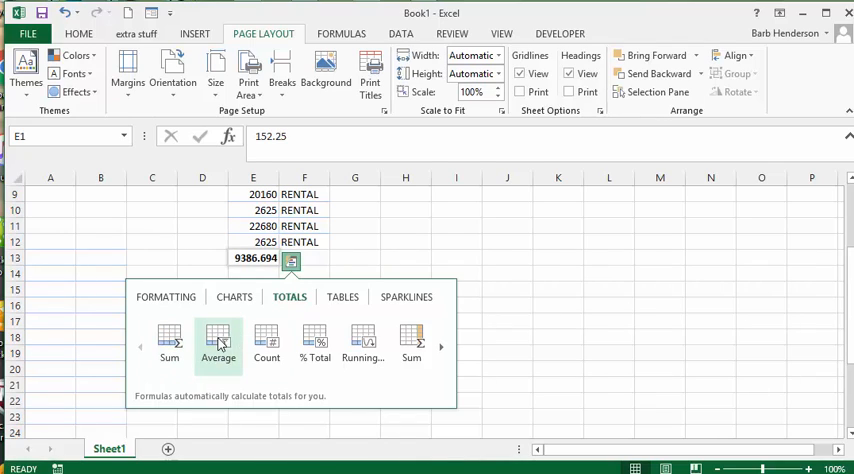
click(268, 344)
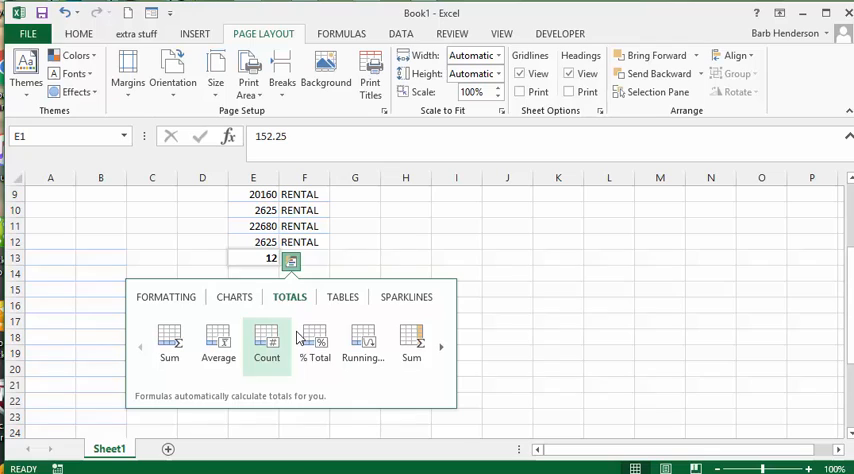
click(362, 342)
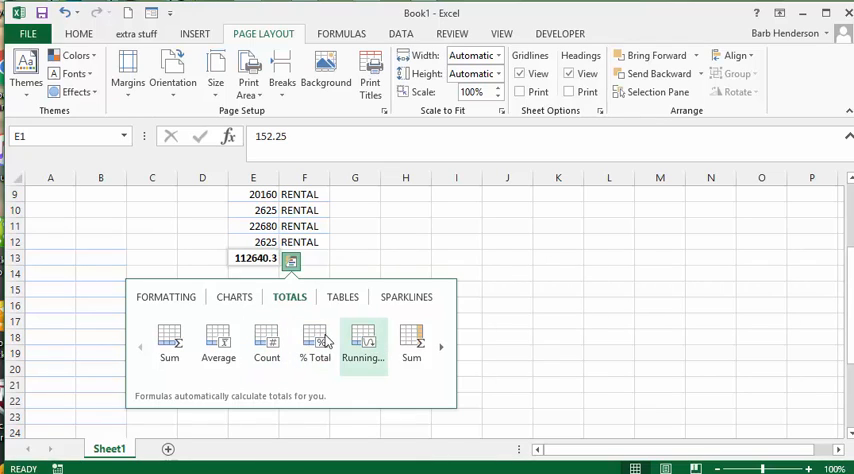
click(268, 344)
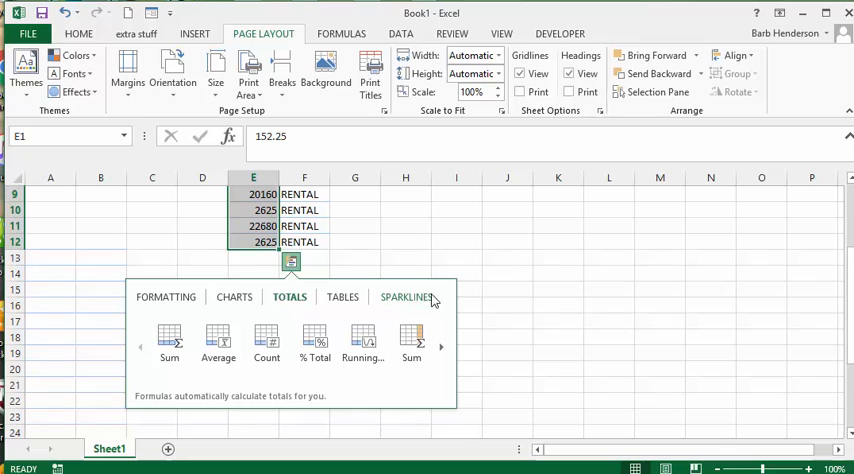
- Preview Win/Loss and Column sparklines, then Color Scale and Icon Set arrows on the values
click(406, 296)
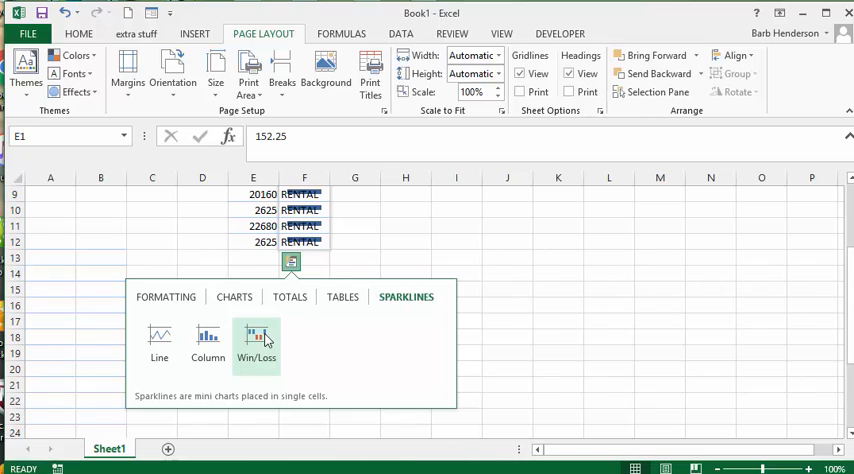
mouse_move(160, 340)
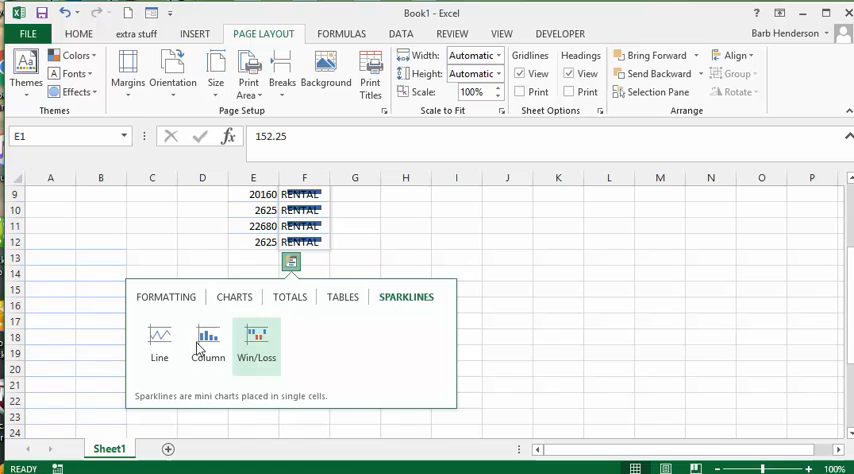
click(166, 296)
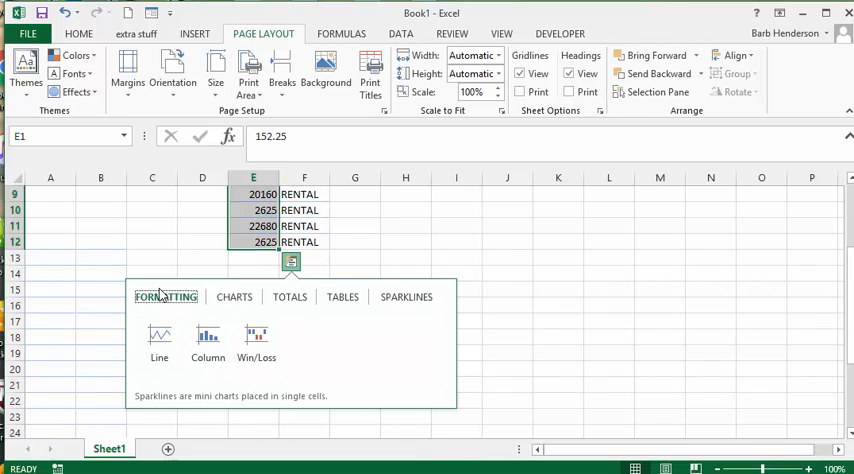
click(166, 296)
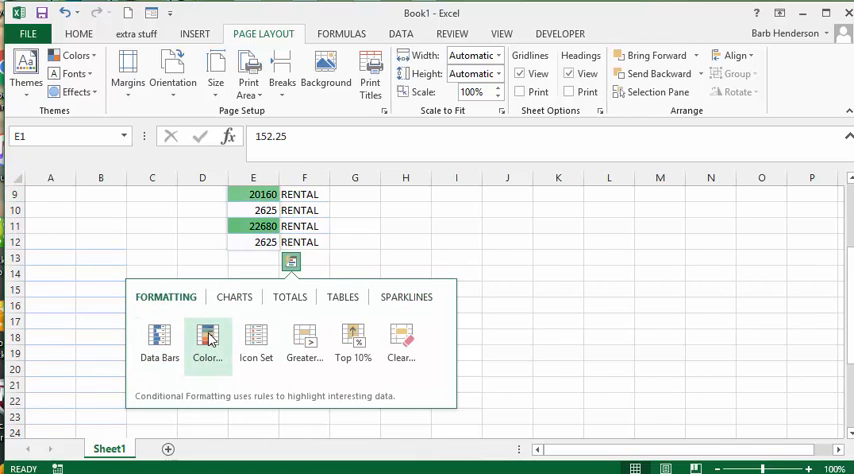
click(256, 340)
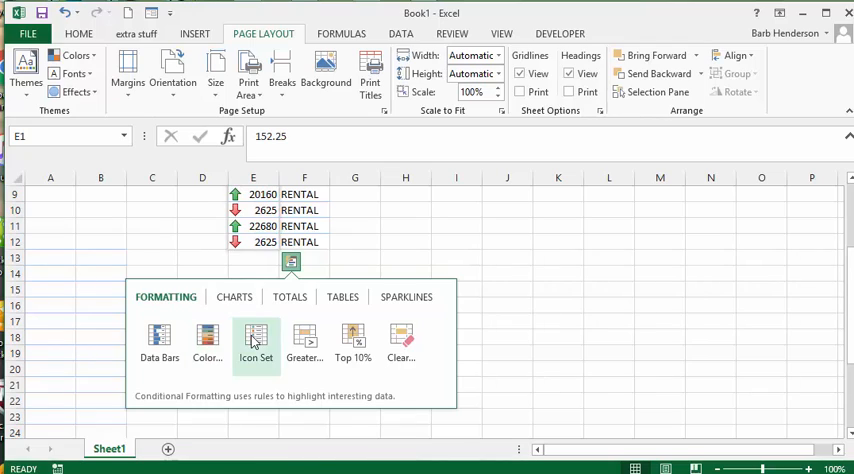